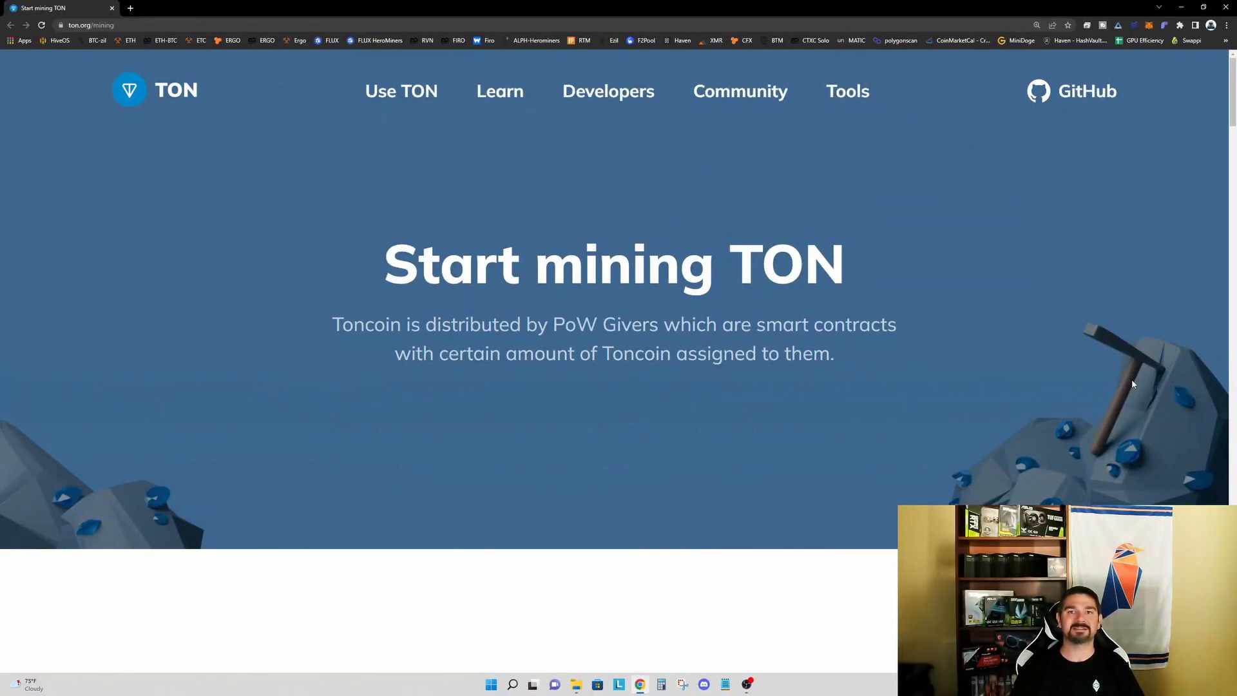
mouse_move(1129, 389)
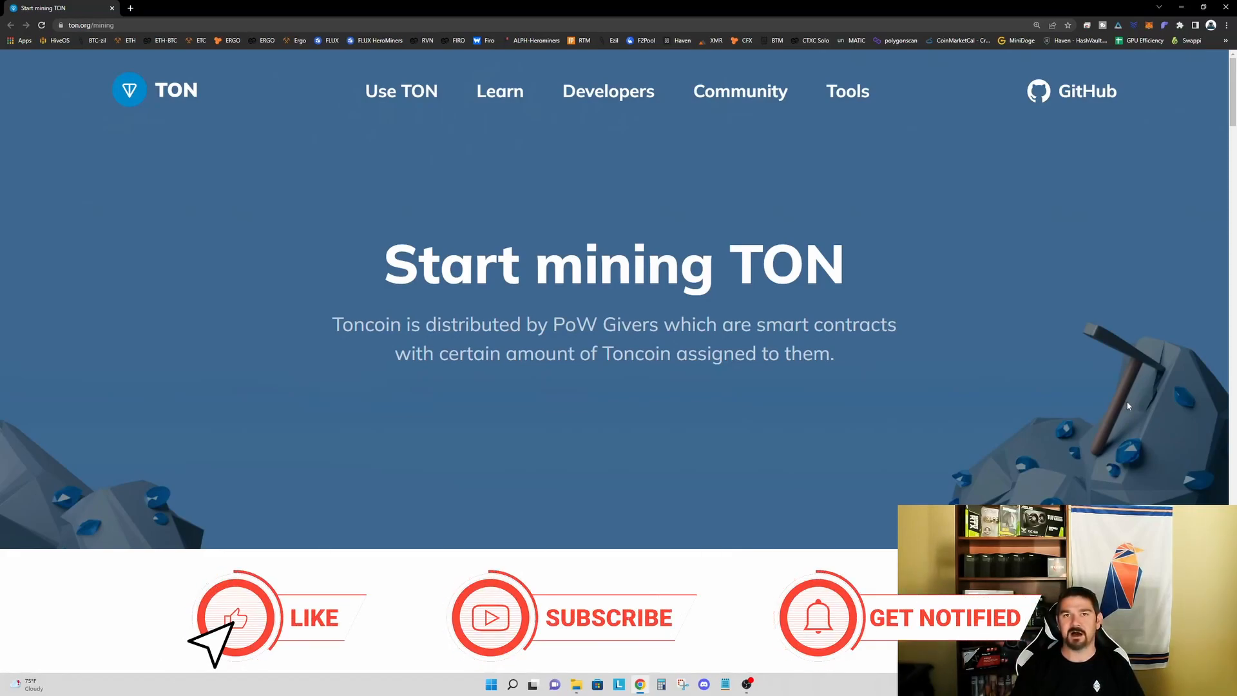
mouse_move(797, 639)
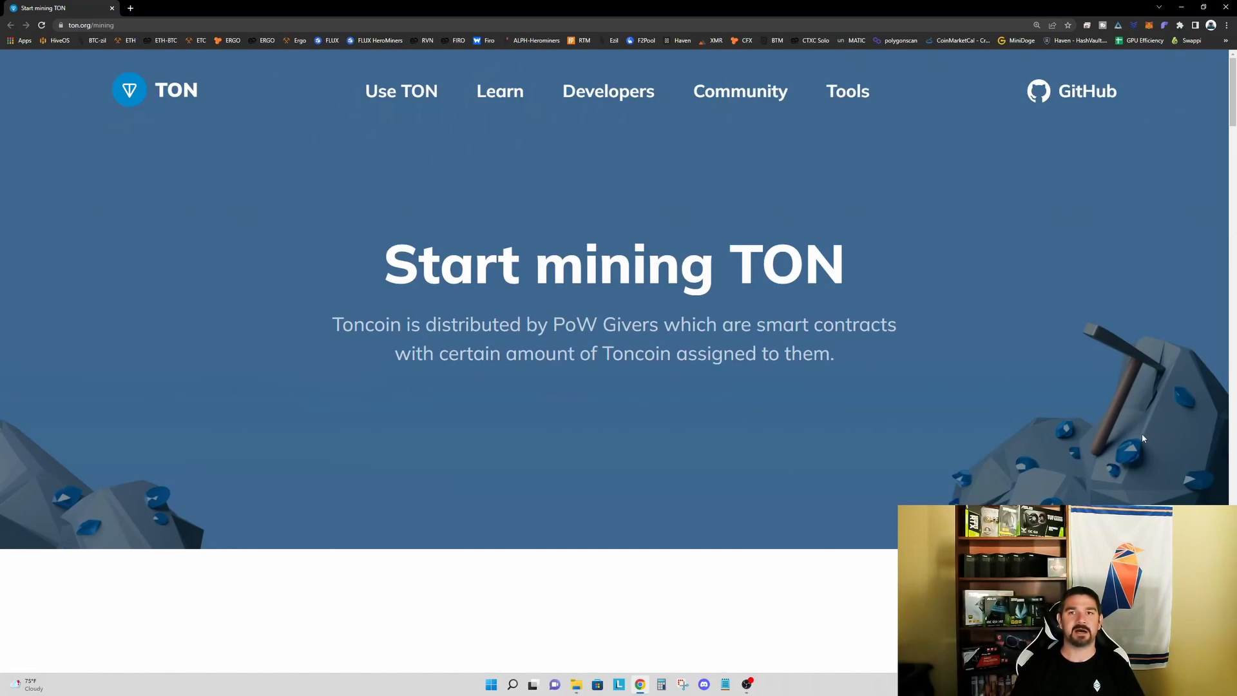
mouse_move(1154, 438)
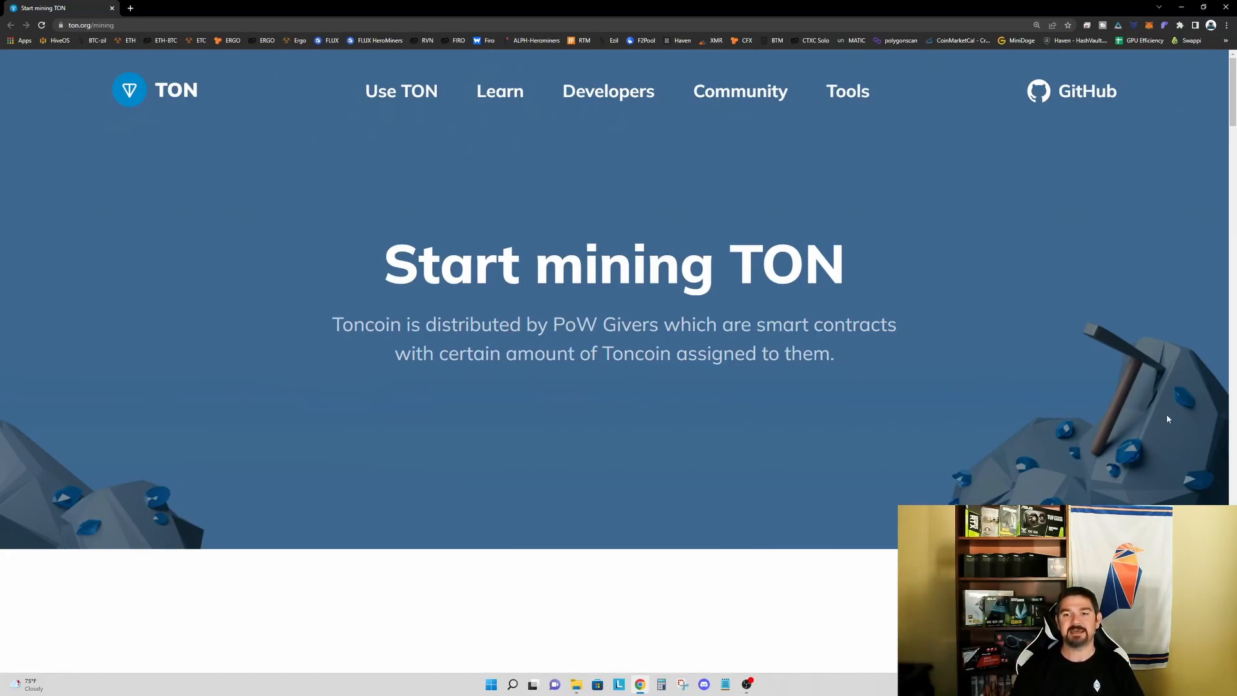
mouse_move(176, 337)
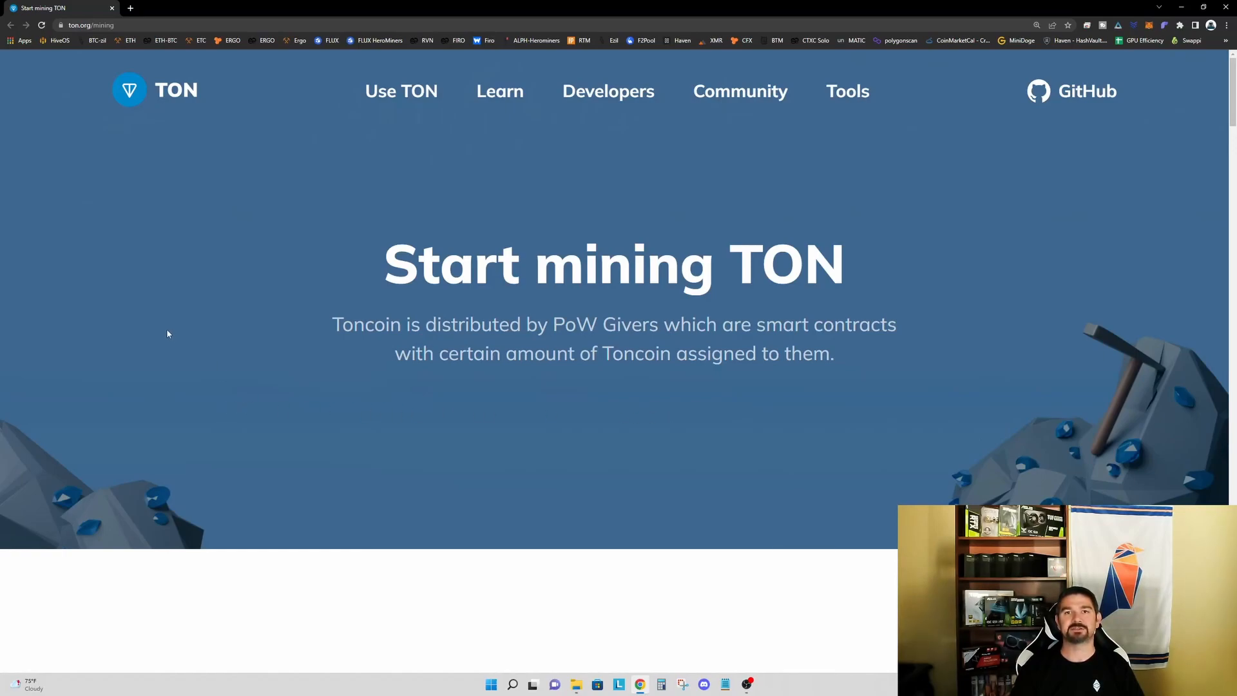
mouse_move(170, 334)
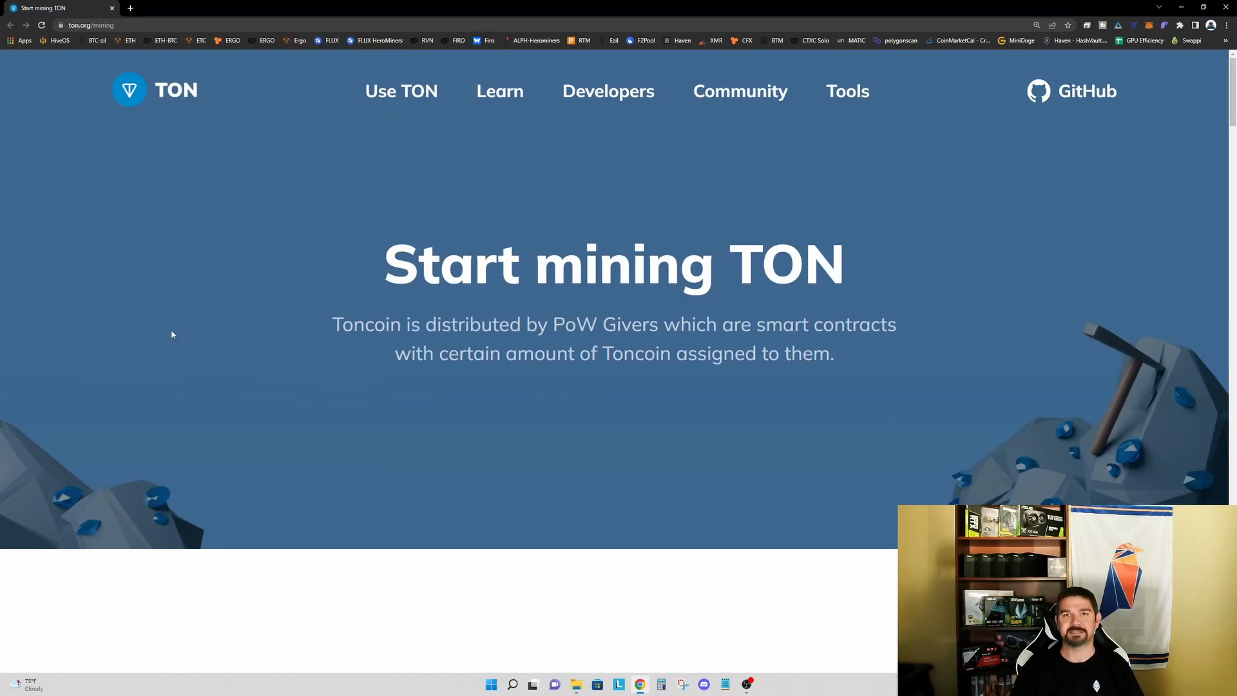
mouse_move(209, 323)
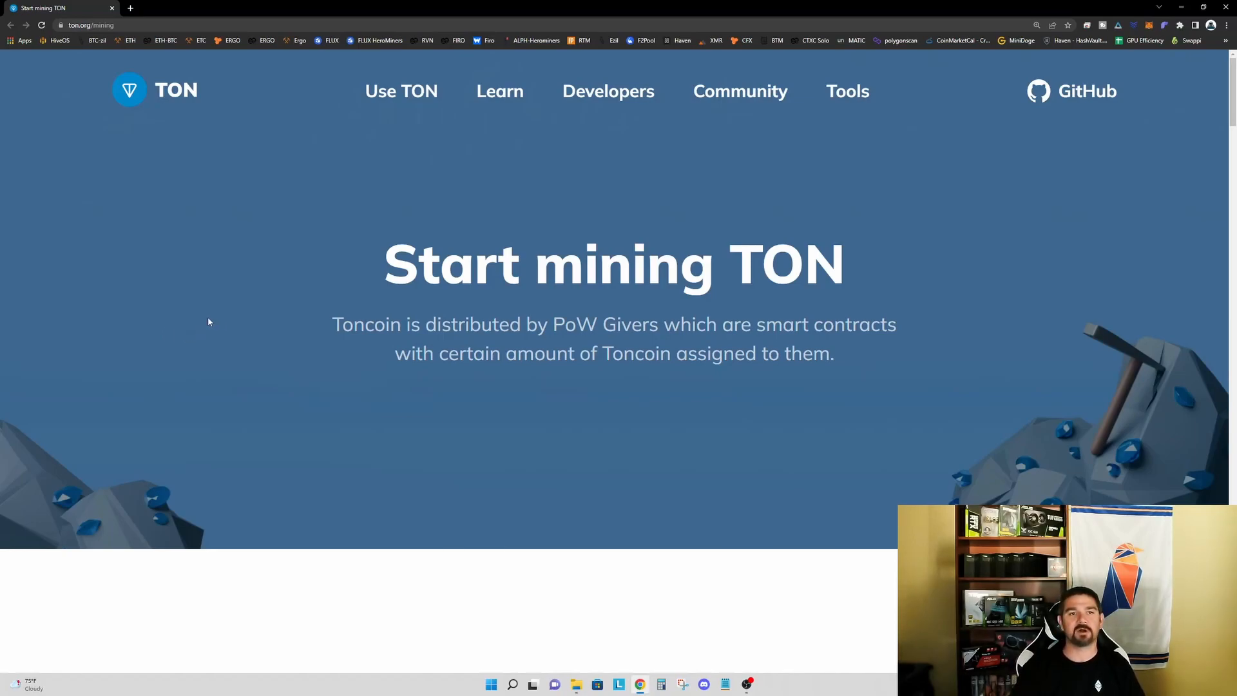
mouse_move(265, 382)
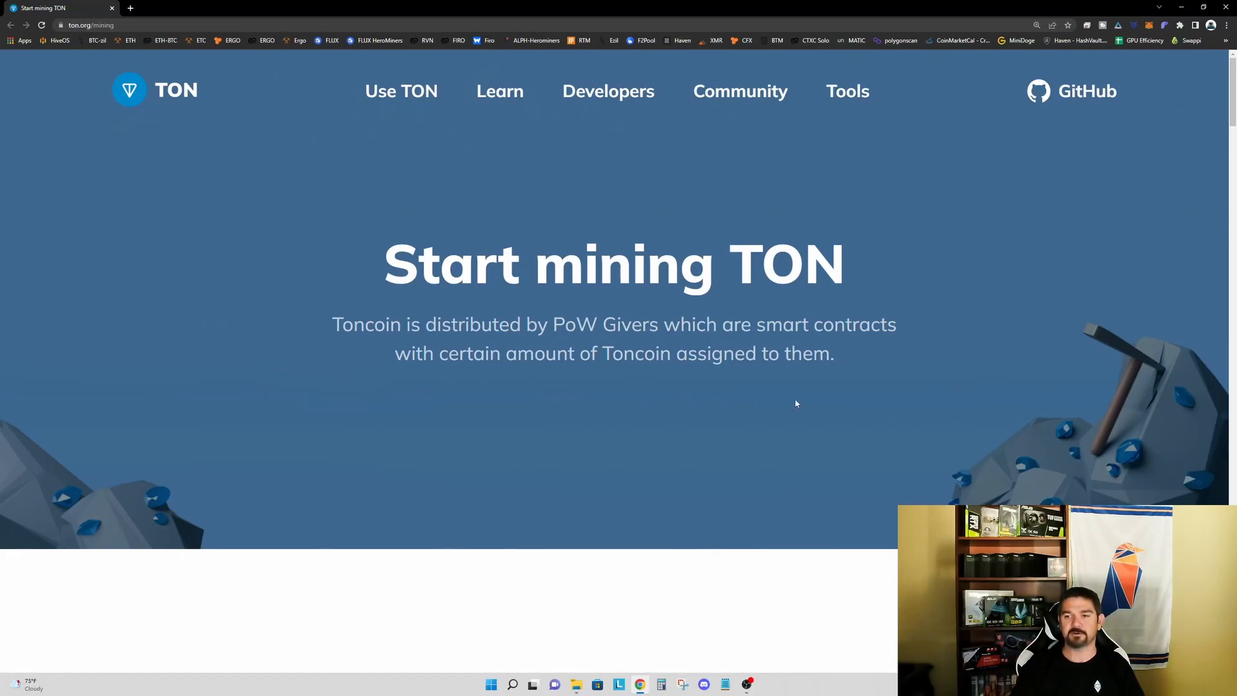
mouse_move(840, 398)
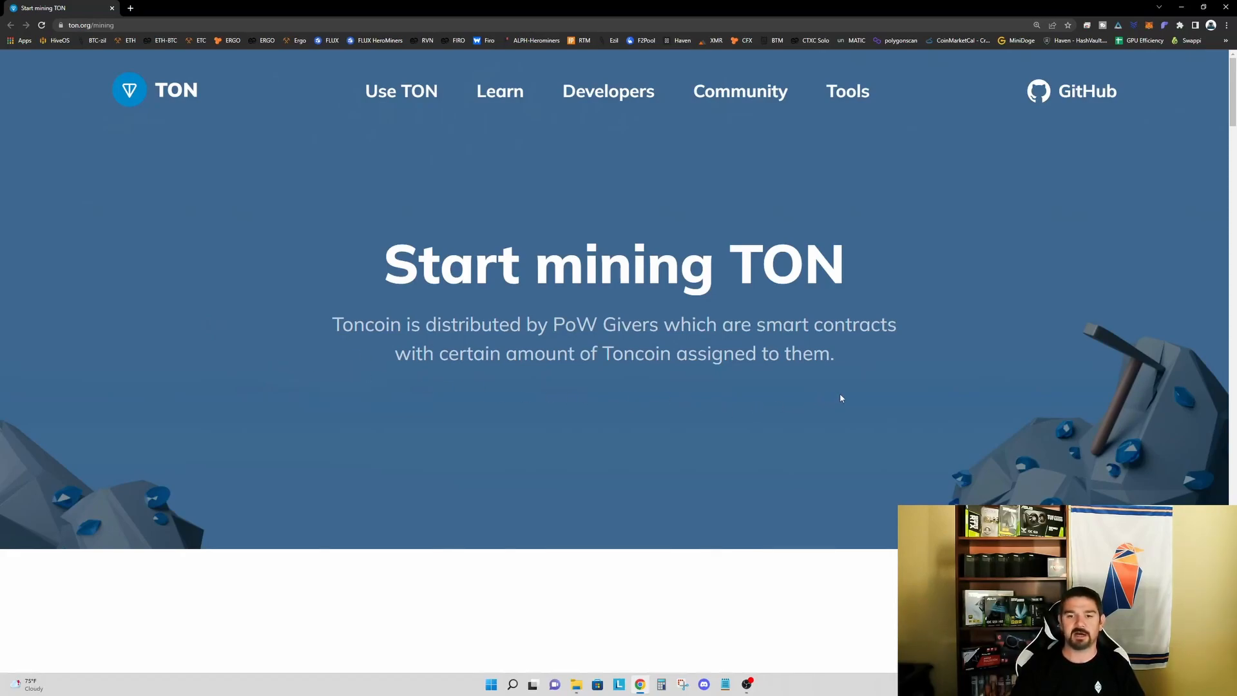
mouse_move(856, 387)
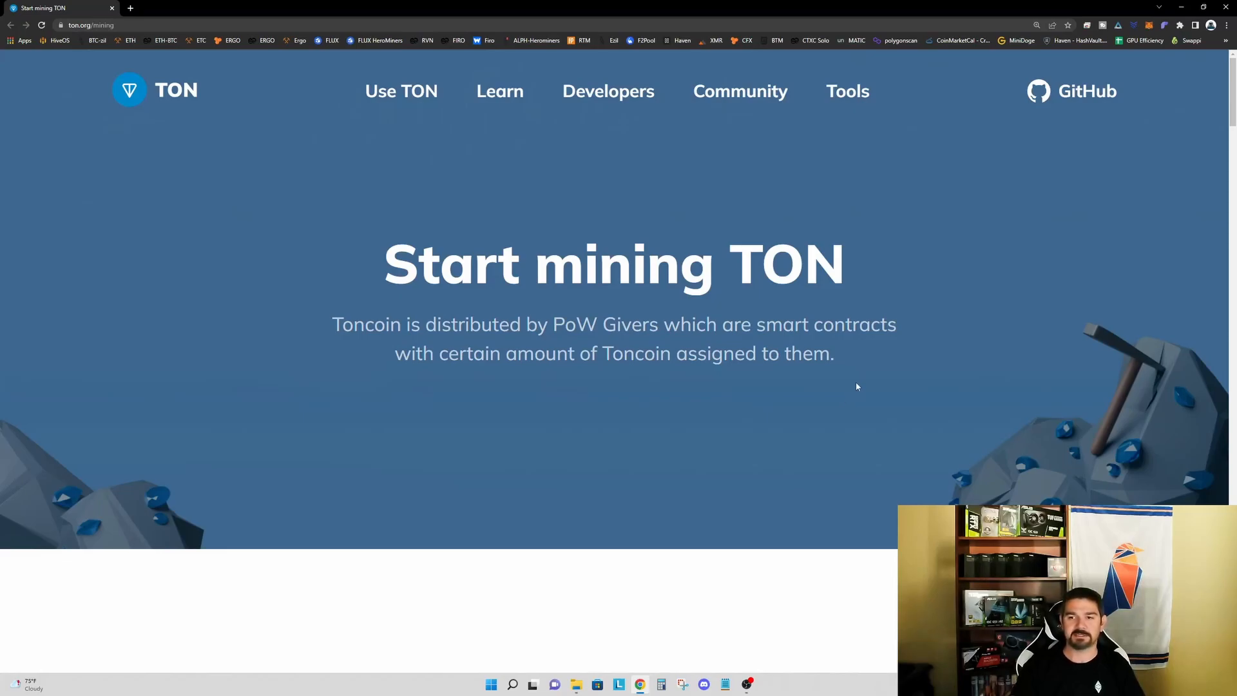
scroll("down", 3)
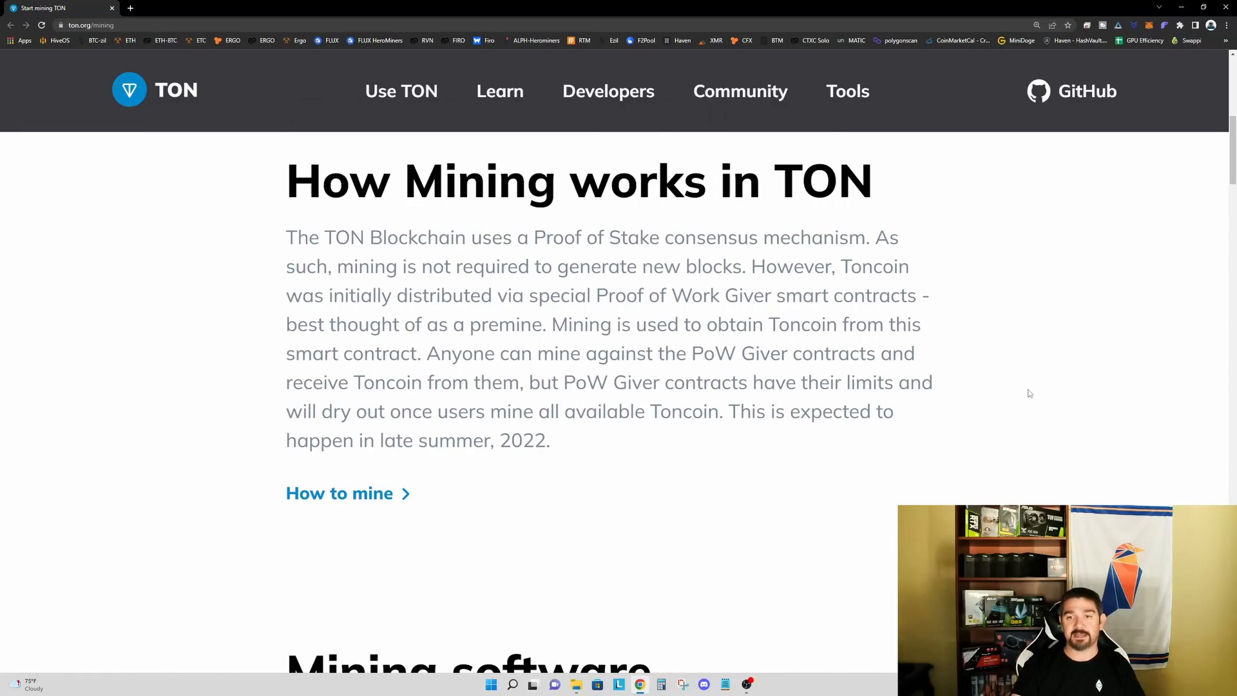
mouse_move(1034, 397)
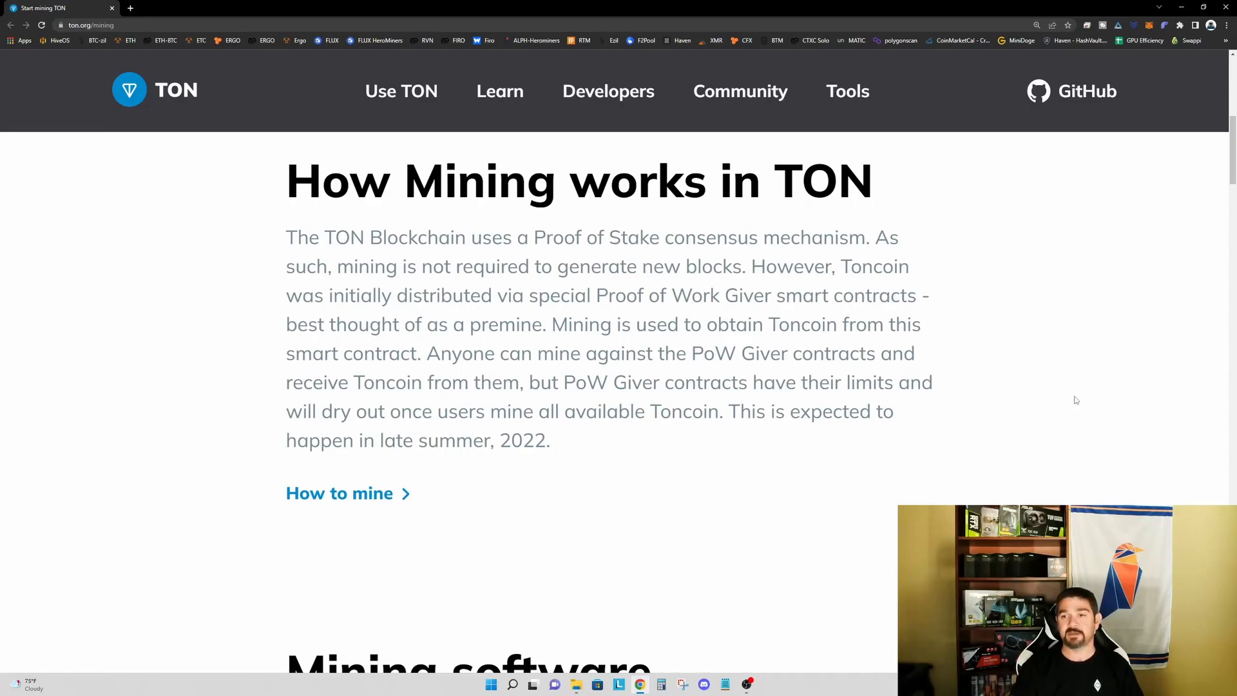
mouse_move(1051, 395)
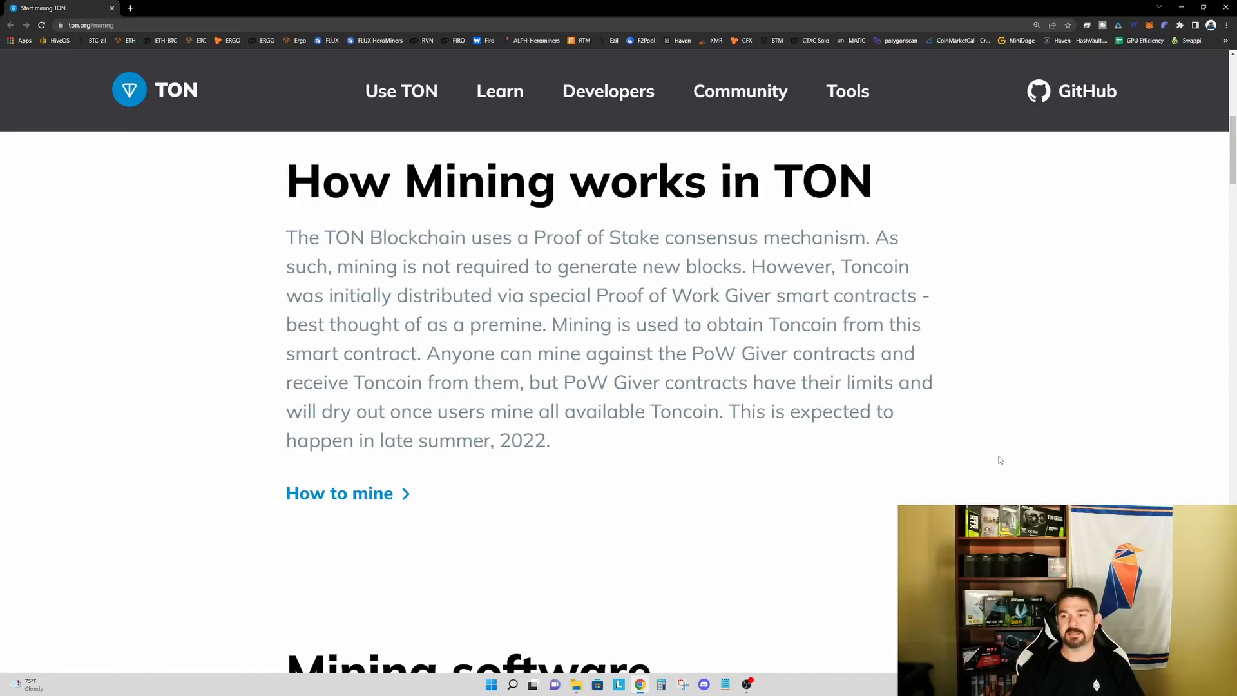
mouse_move(1003, 459)
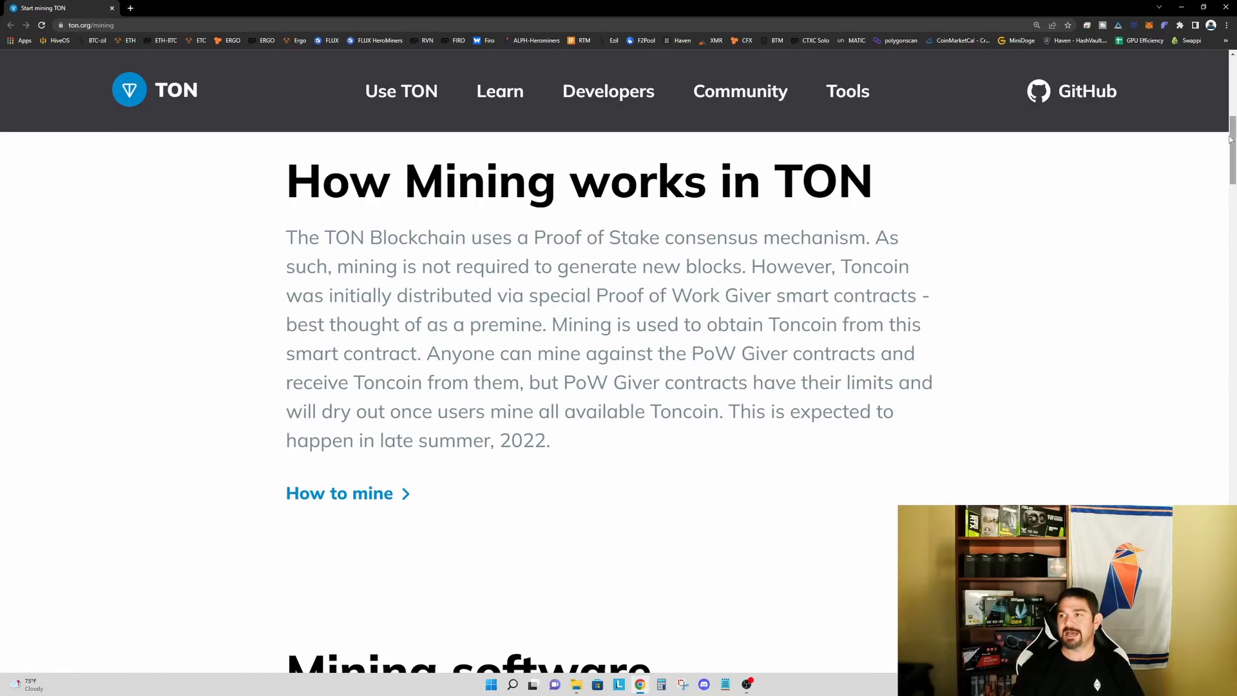
scroll("down", 3)
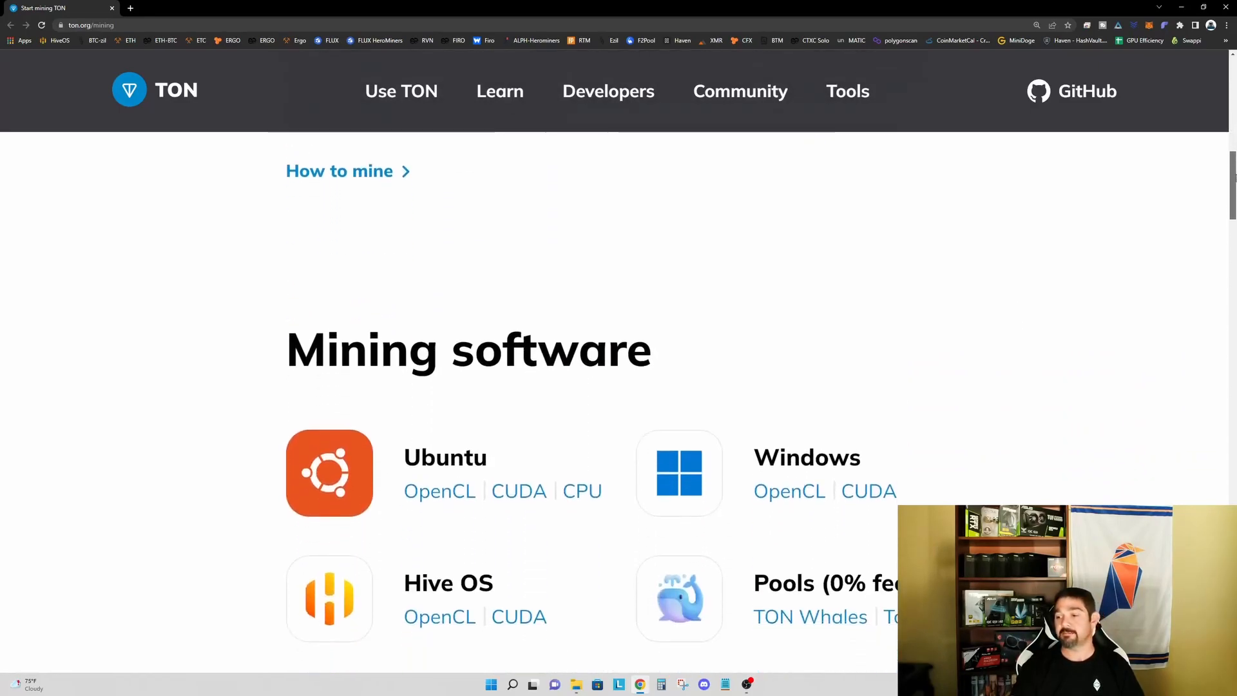
scroll("down", 3)
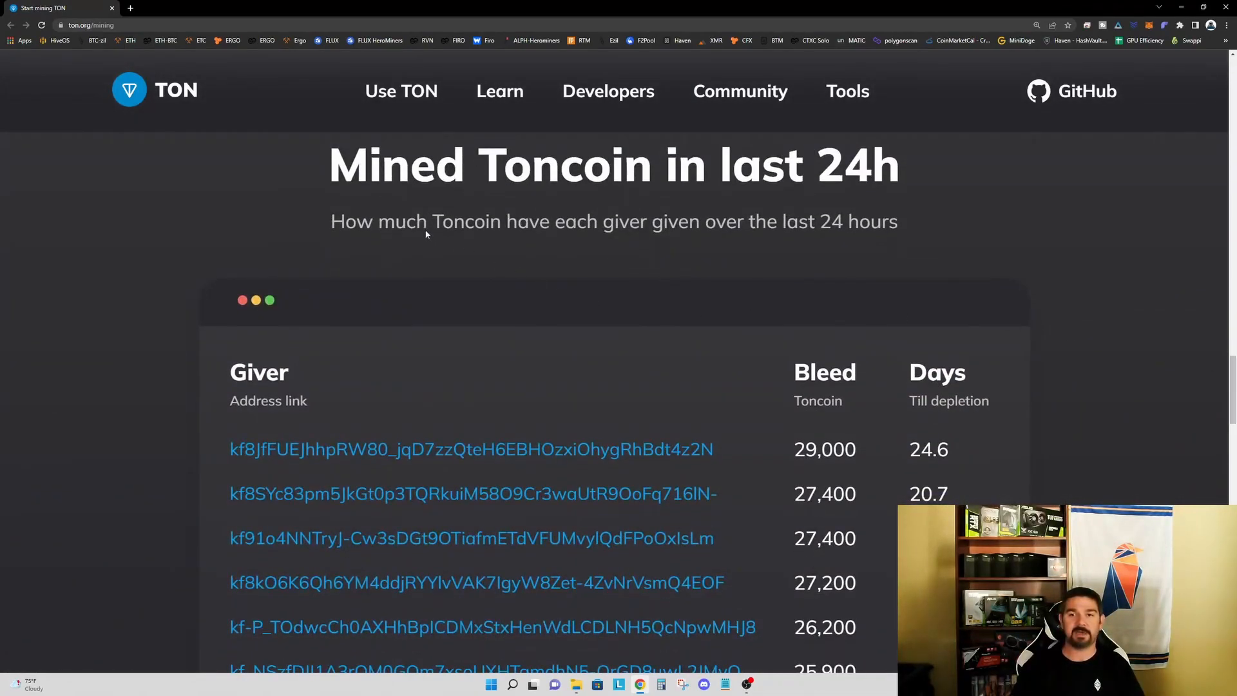
mouse_move(855, 190)
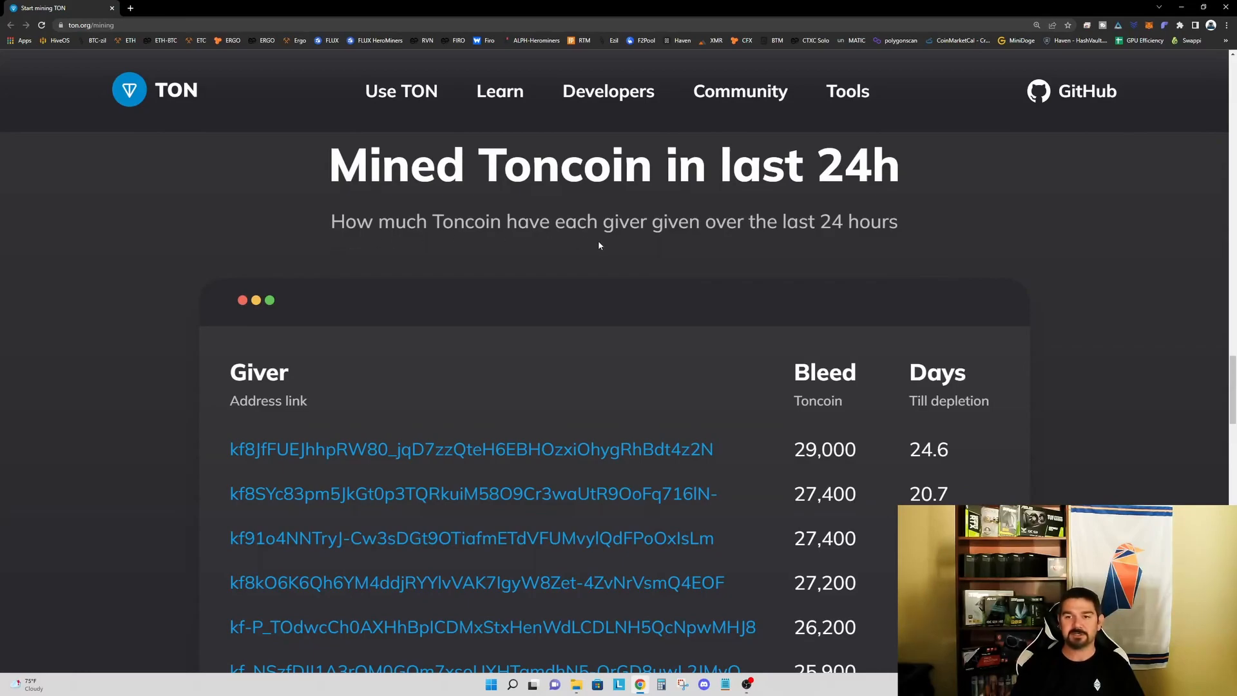
mouse_move(834, 241)
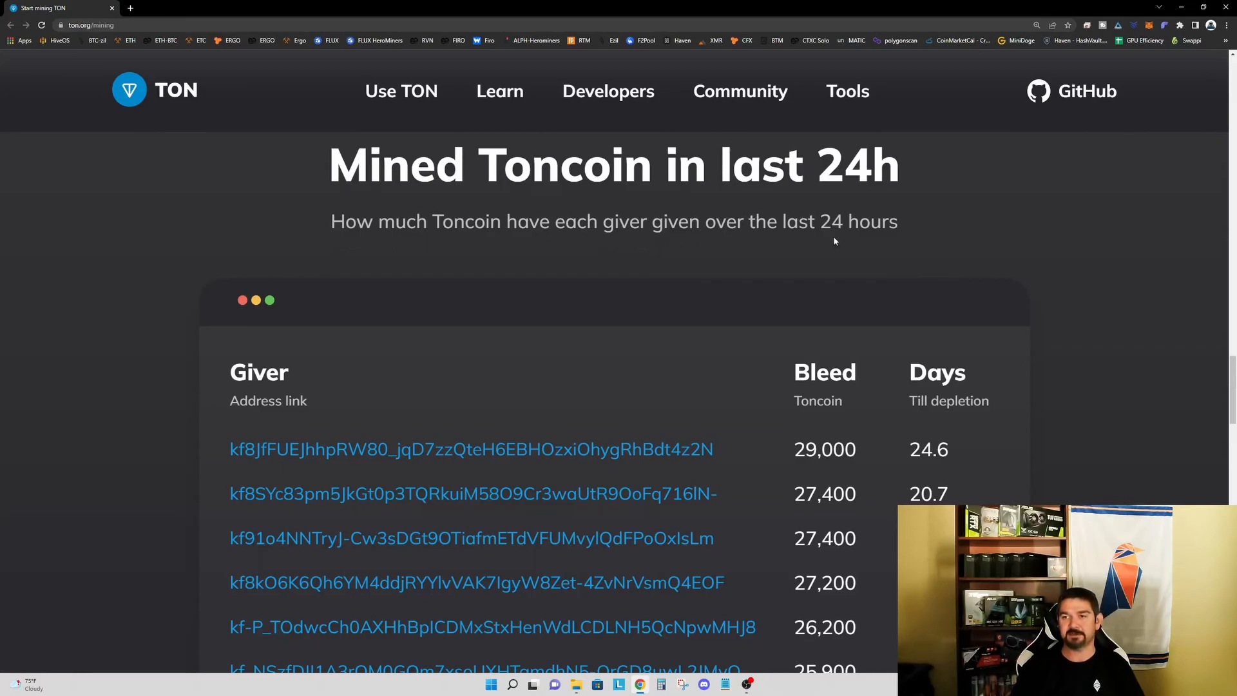
scroll("down", 3)
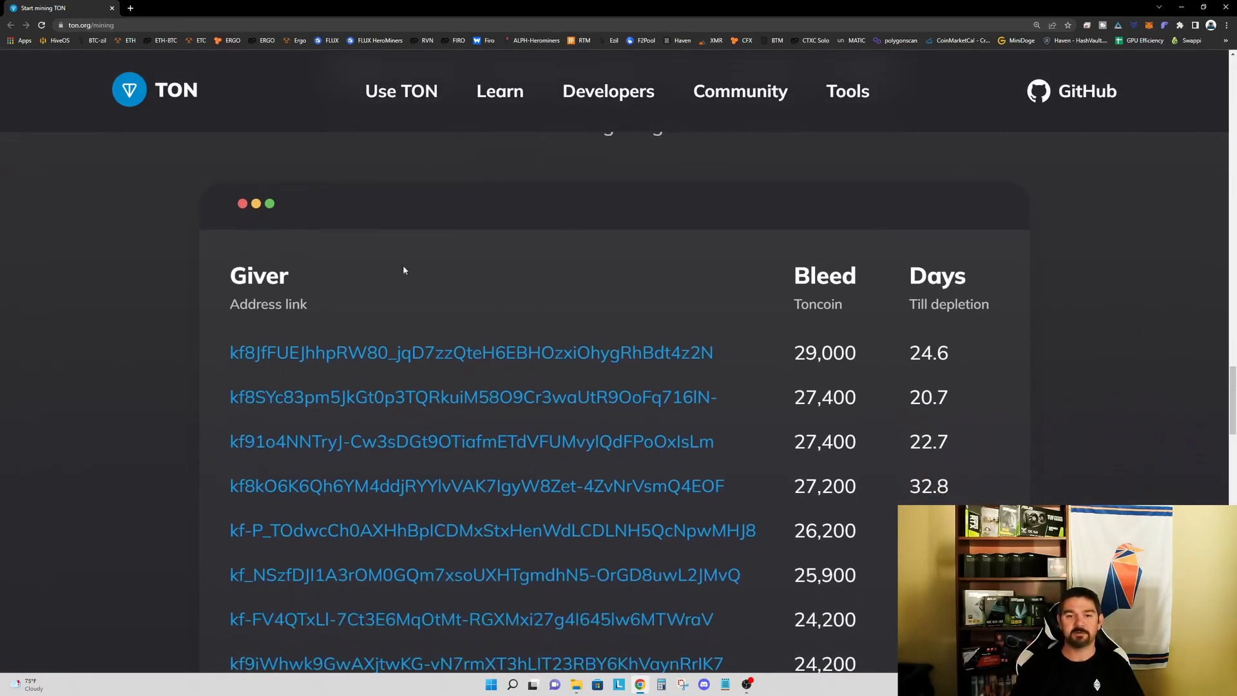
mouse_move(825, 282)
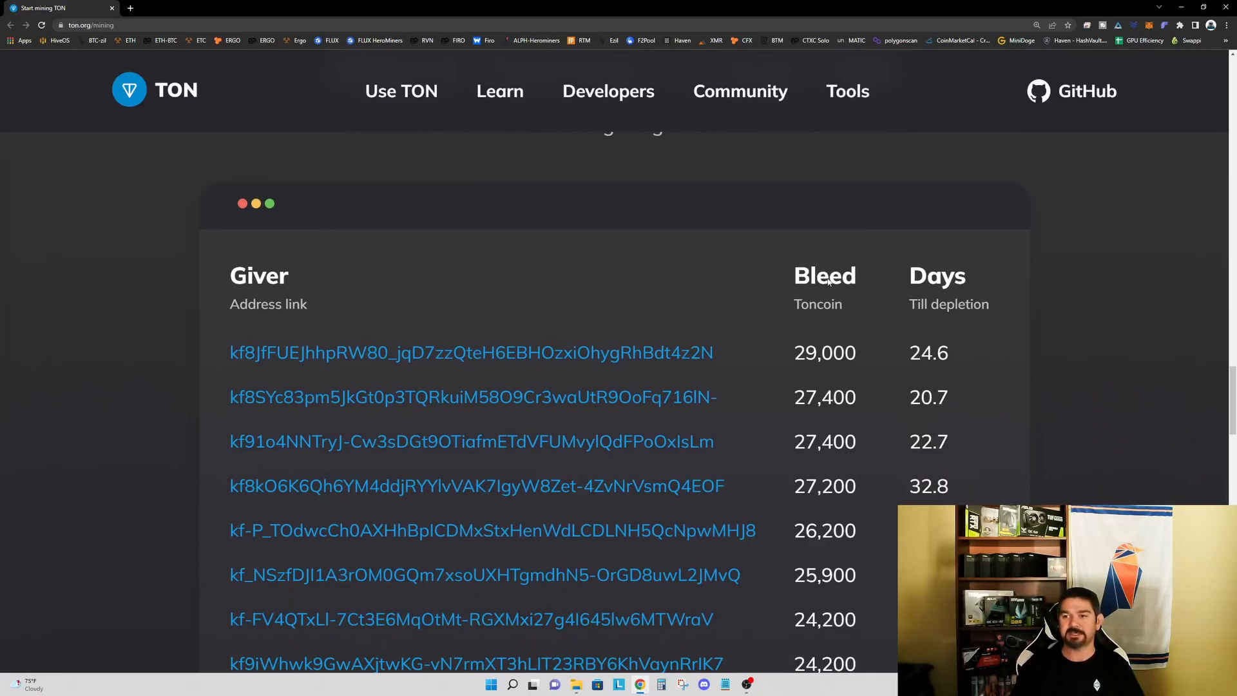
mouse_move(925, 319)
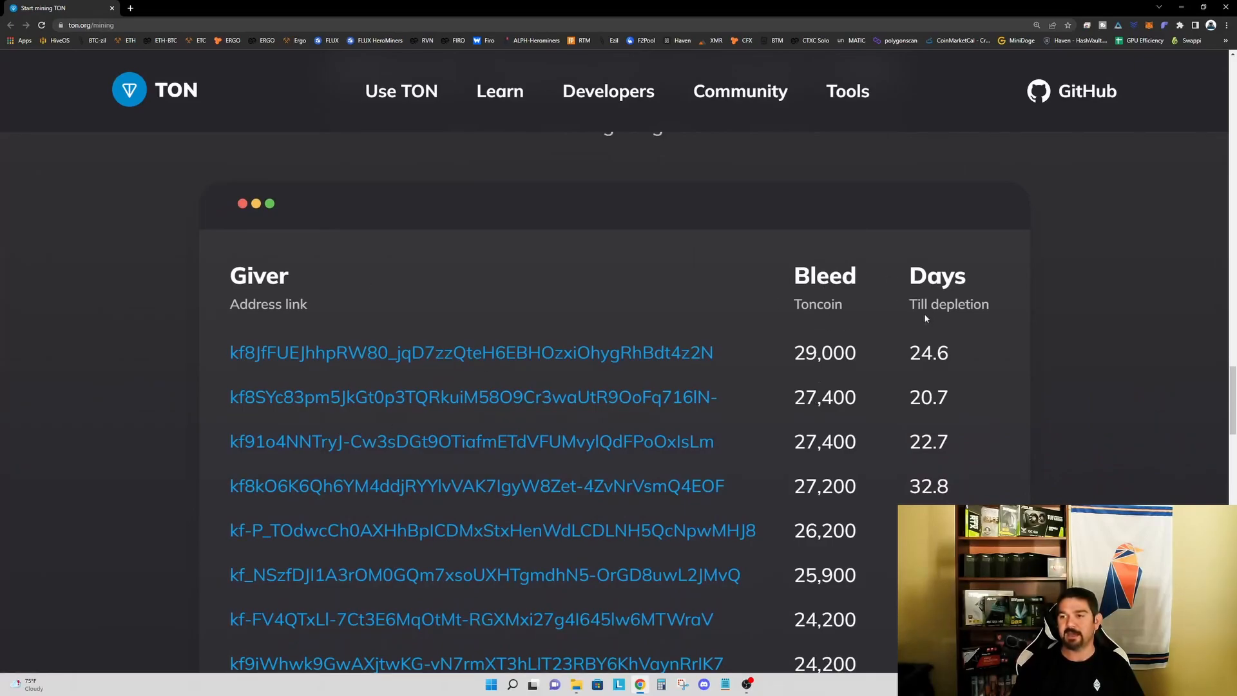
mouse_move(1005, 355)
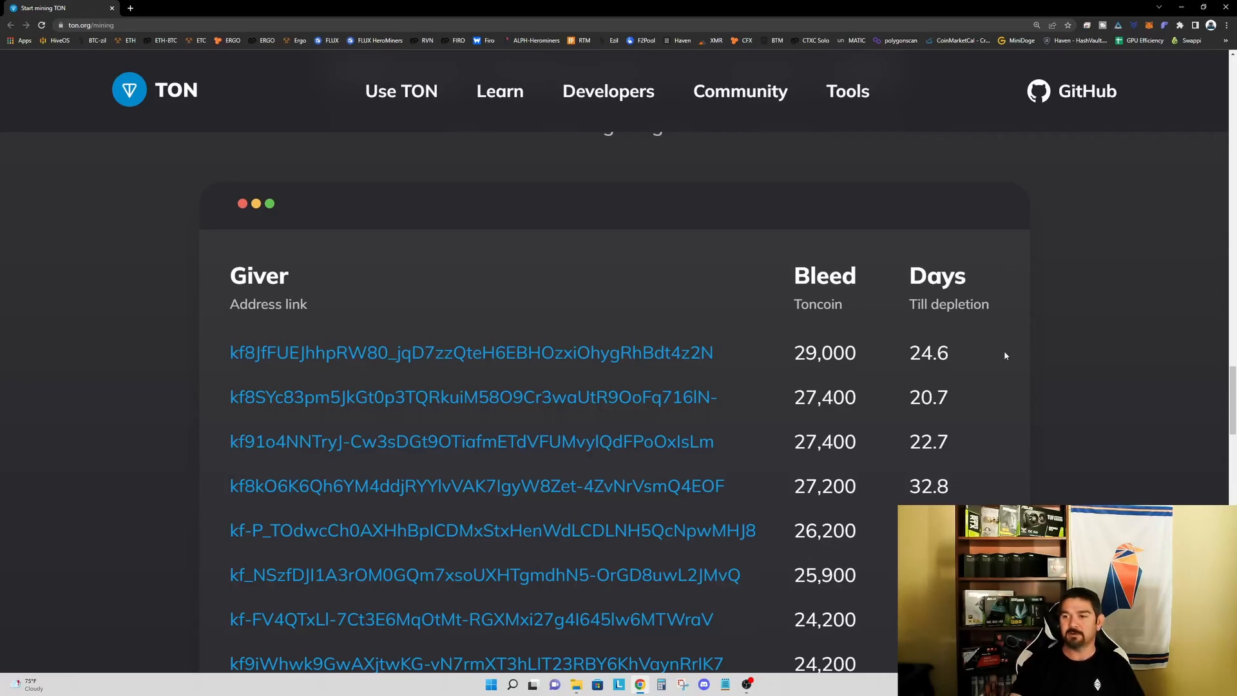
scroll("down", 3)
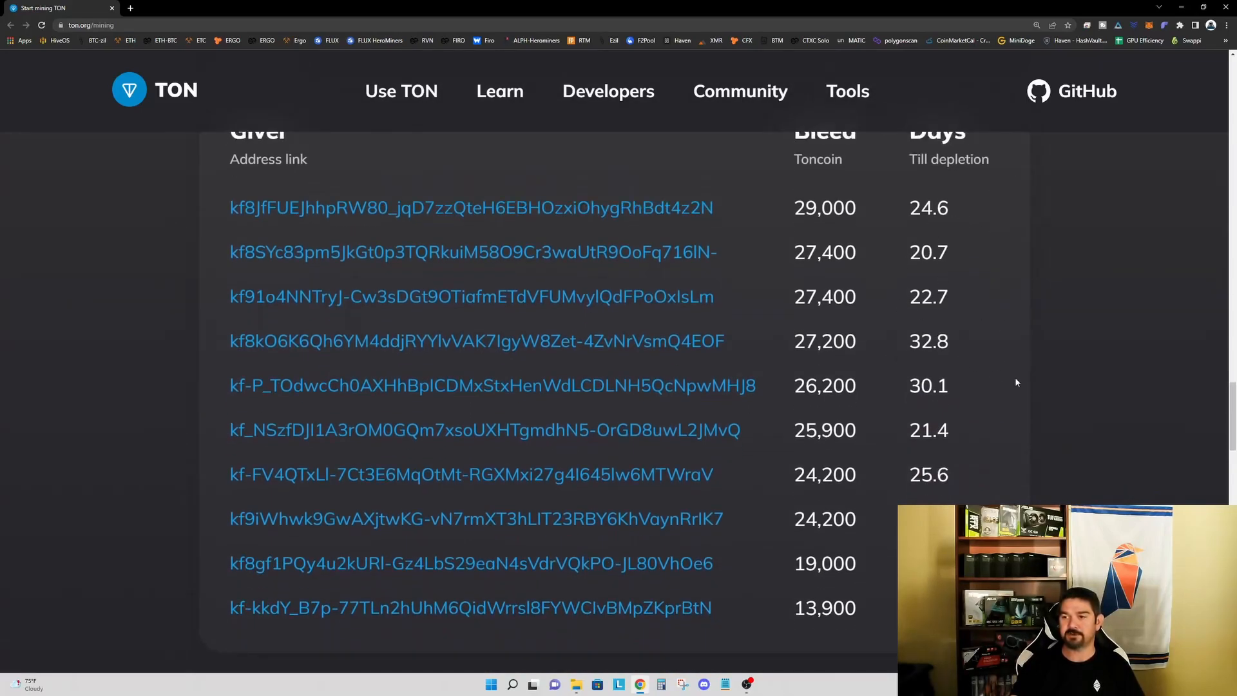
scroll("down", 3)
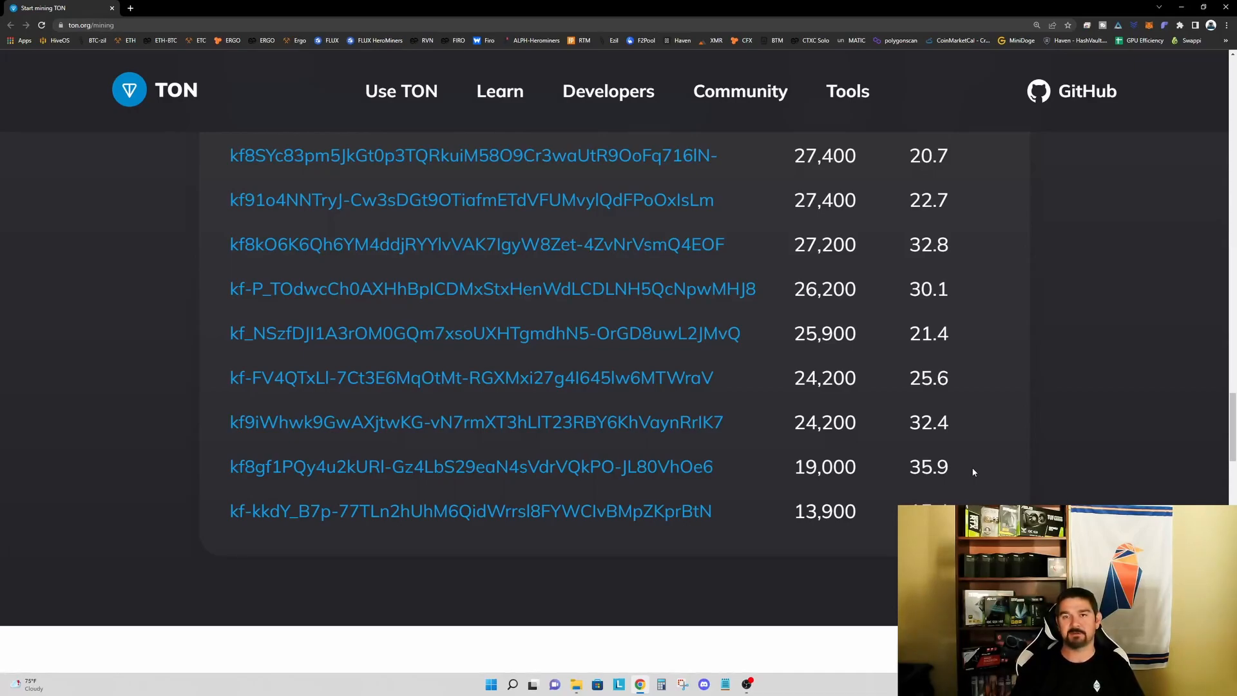
mouse_move(971, 473)
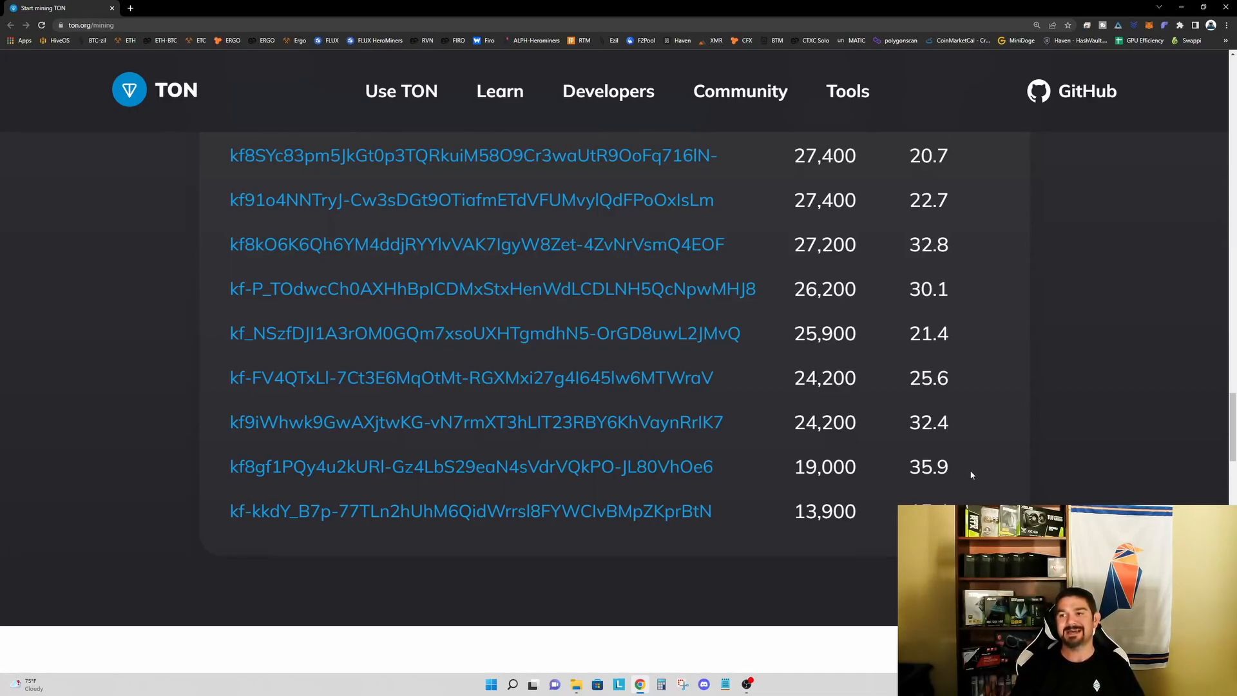
scroll("down", 3)
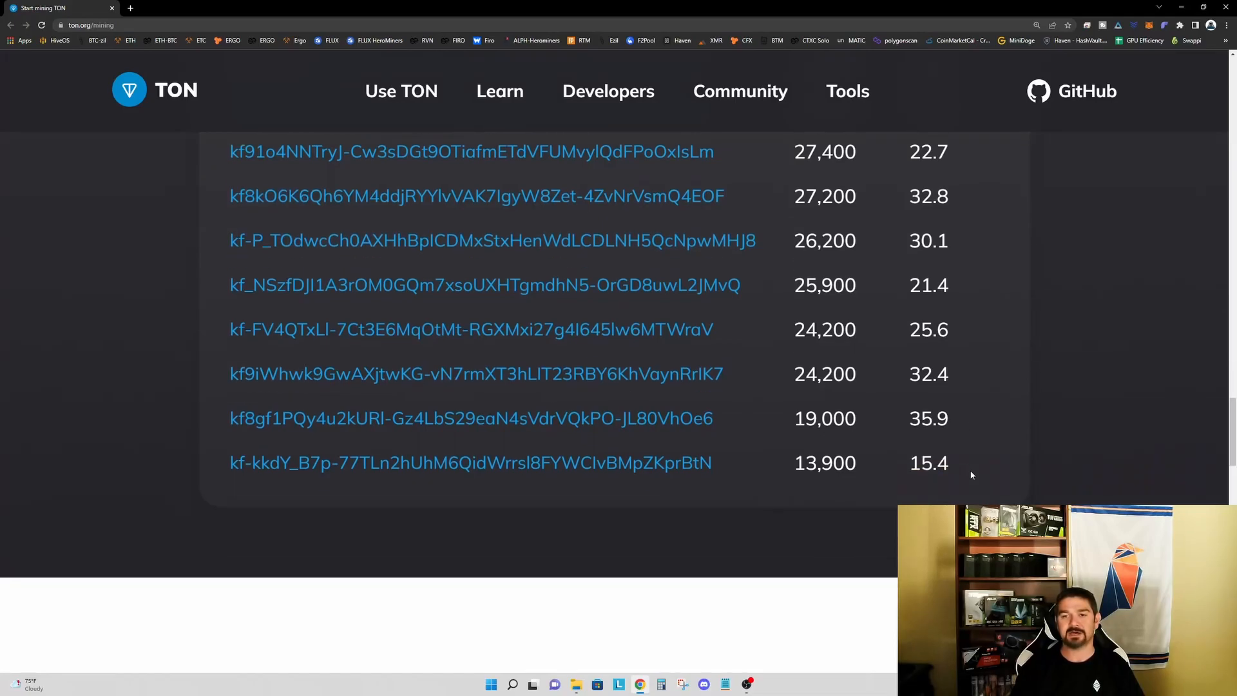
scroll("down", 3)
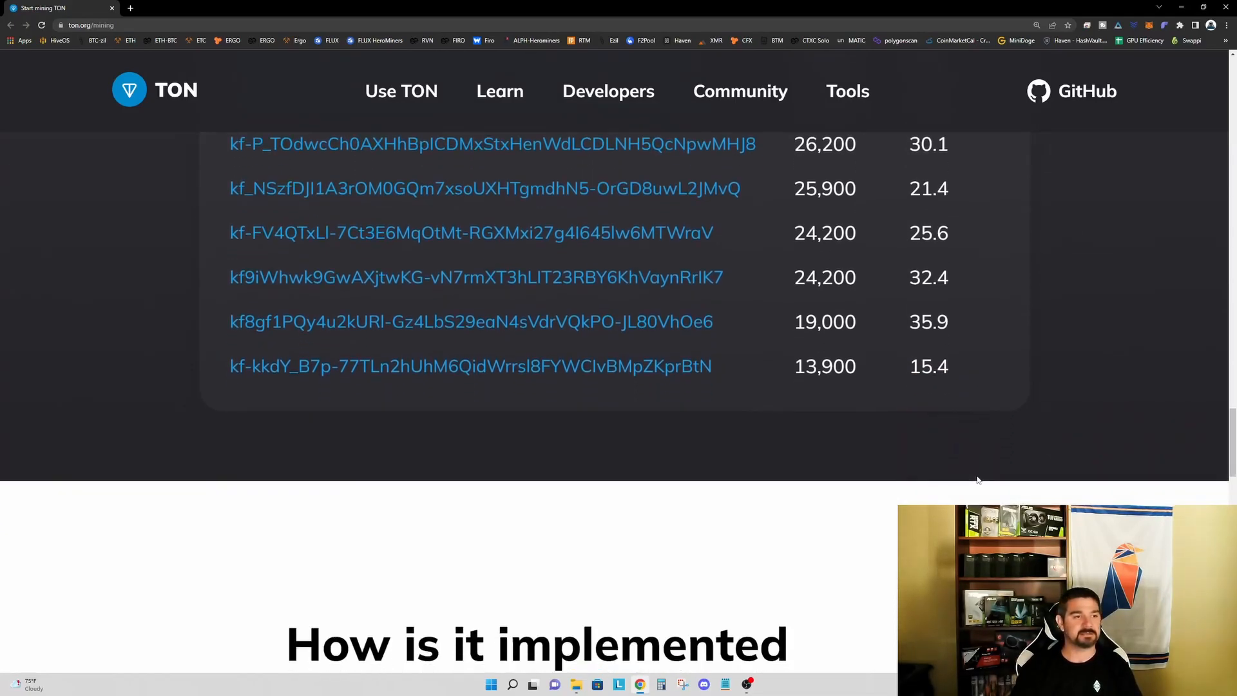
scroll("up", 3)
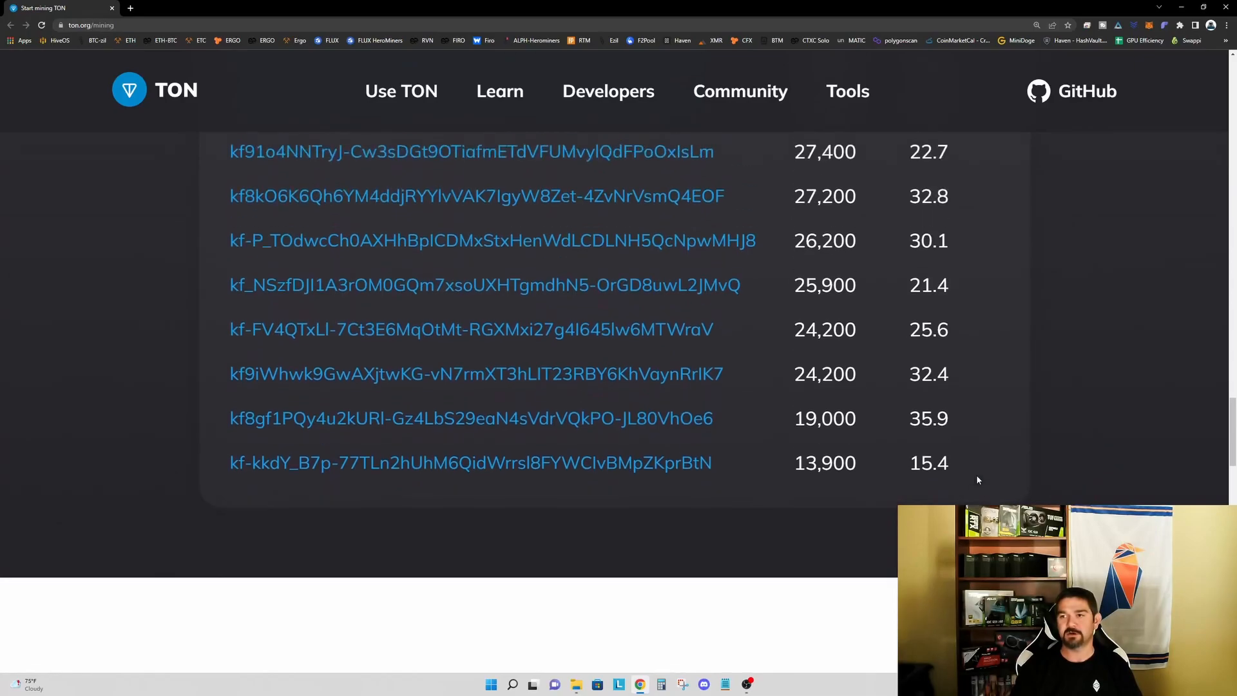
mouse_move(983, 479)
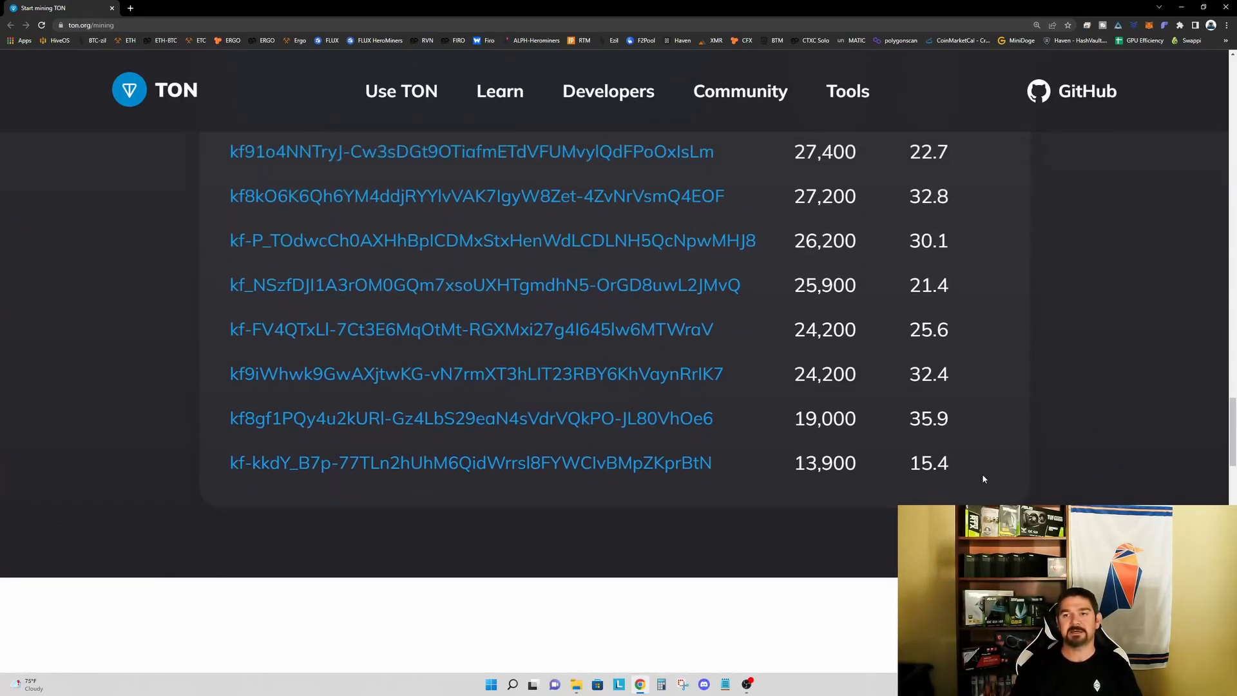